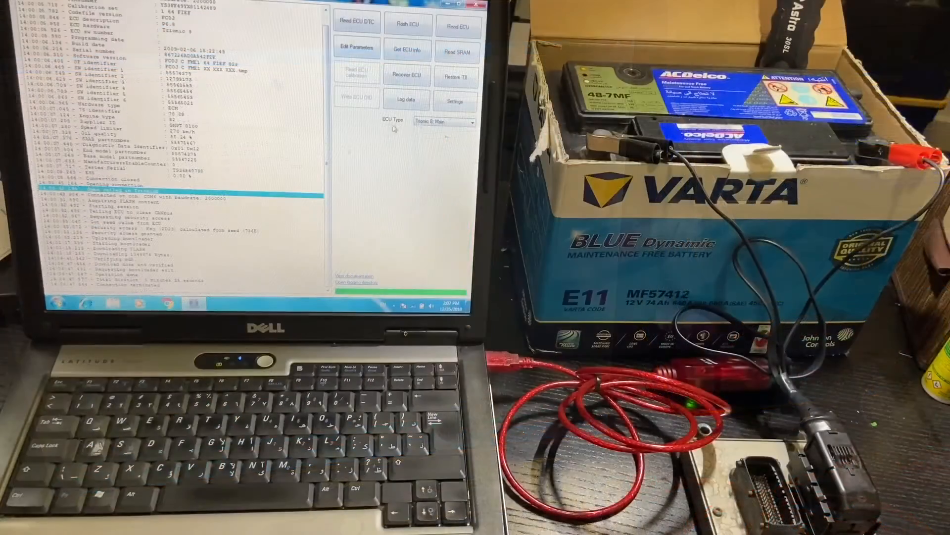
Step: Read the Trionic 8 MCP flash from the original ECU and save the dump as 'MCP'
click(446, 122)
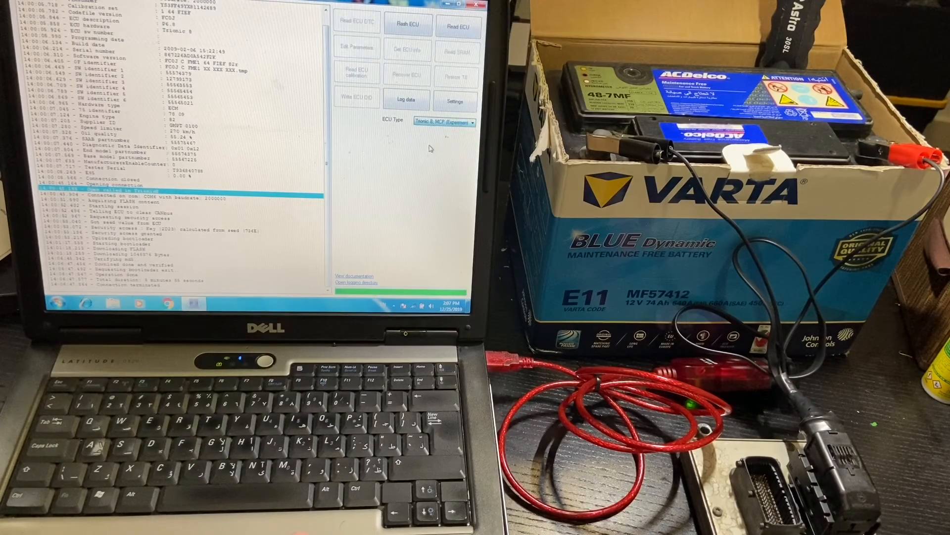
click(458, 25)
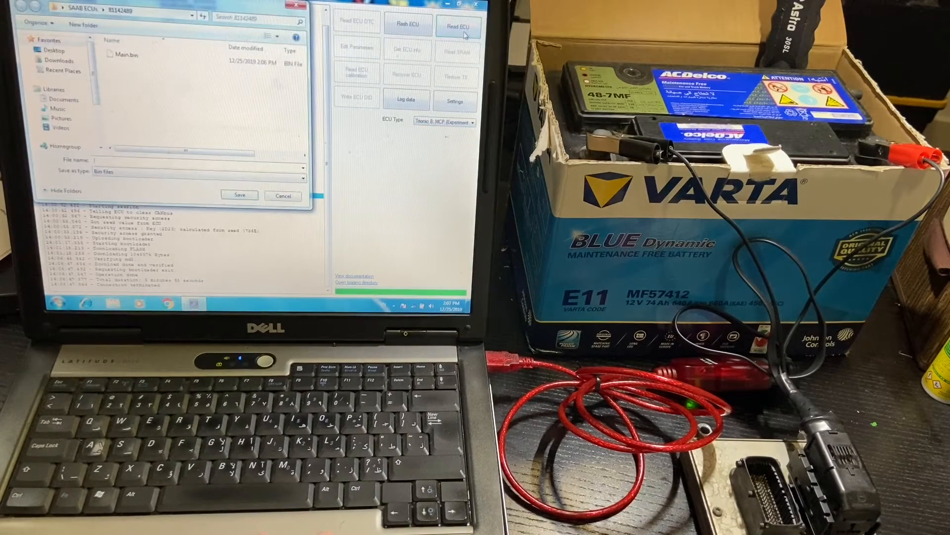
text(m)
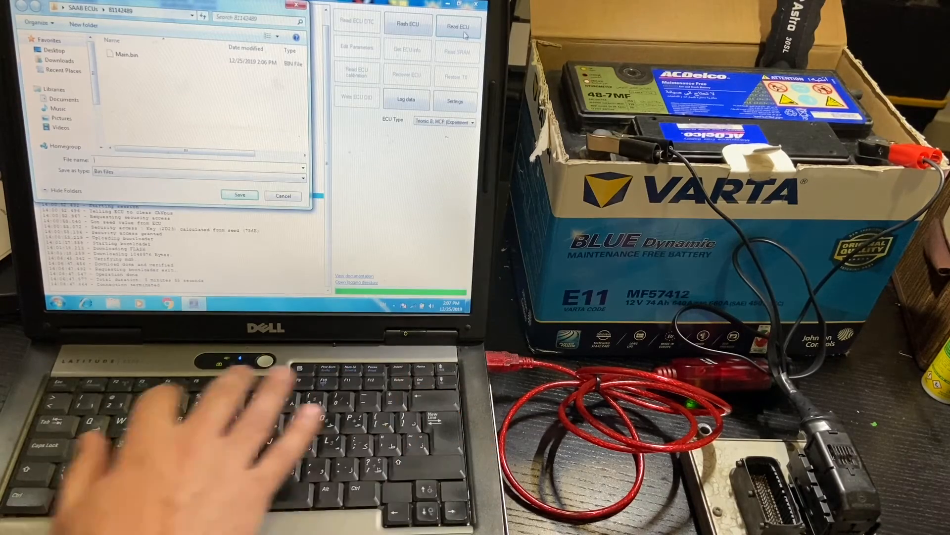
text(mcp)
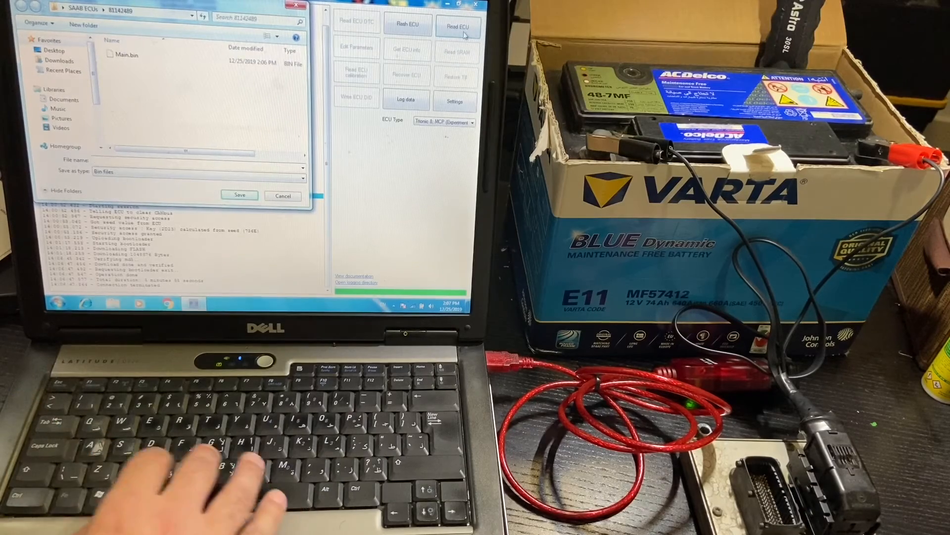
text(M)
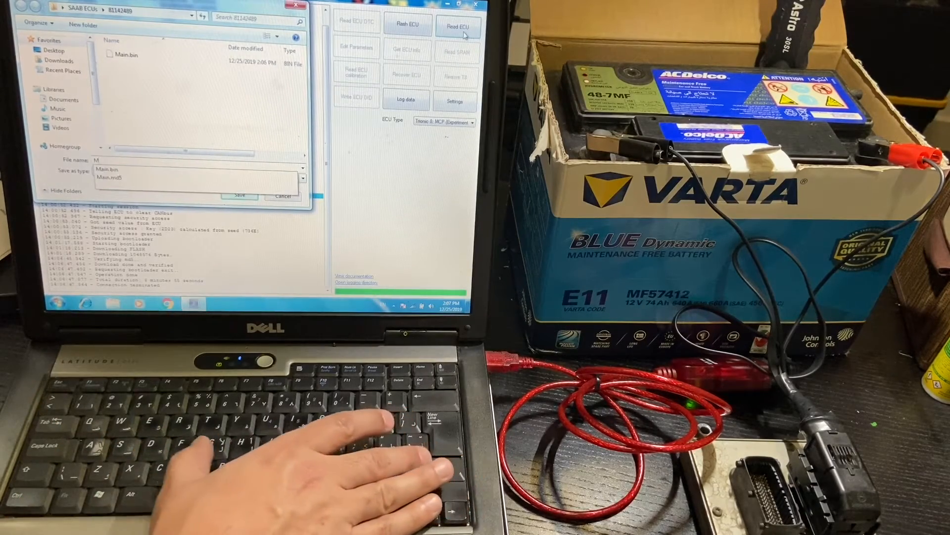
text(CP)
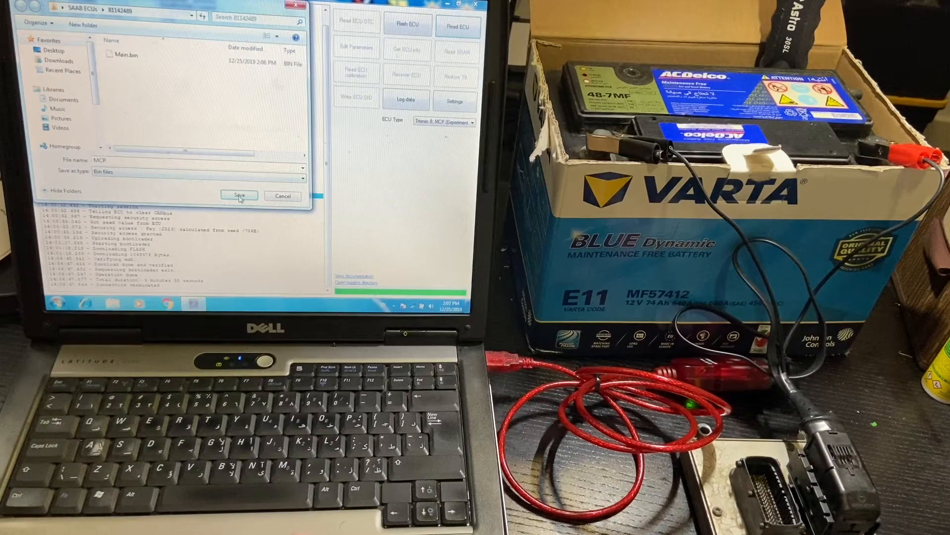
click(238, 195)
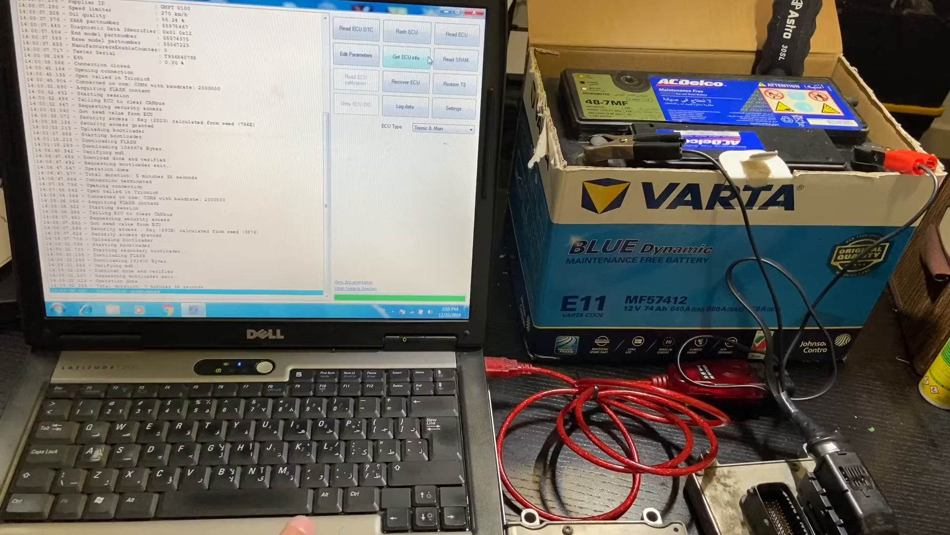
Step: Log the ECU's software version, part numbers and identifiers, then select Trionic 8 MCP
click(406, 57)
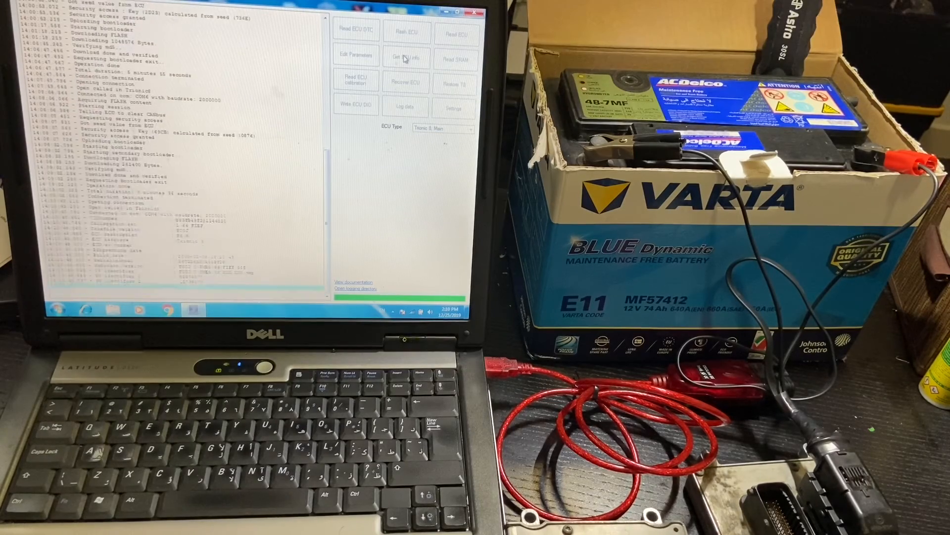
click(405, 56)
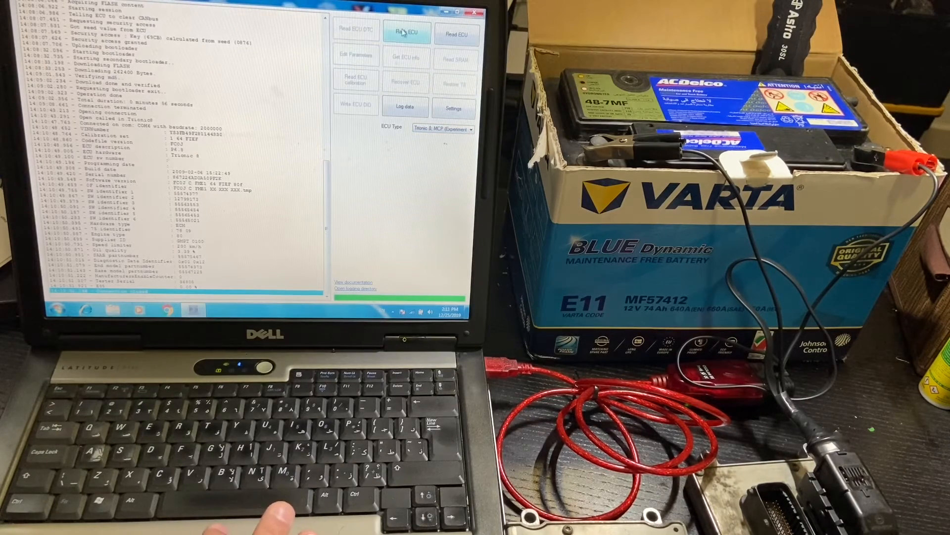
Step: Flash MCP.bin onto the connected ECU after acknowledging the charger and ignition warning
click(406, 33)
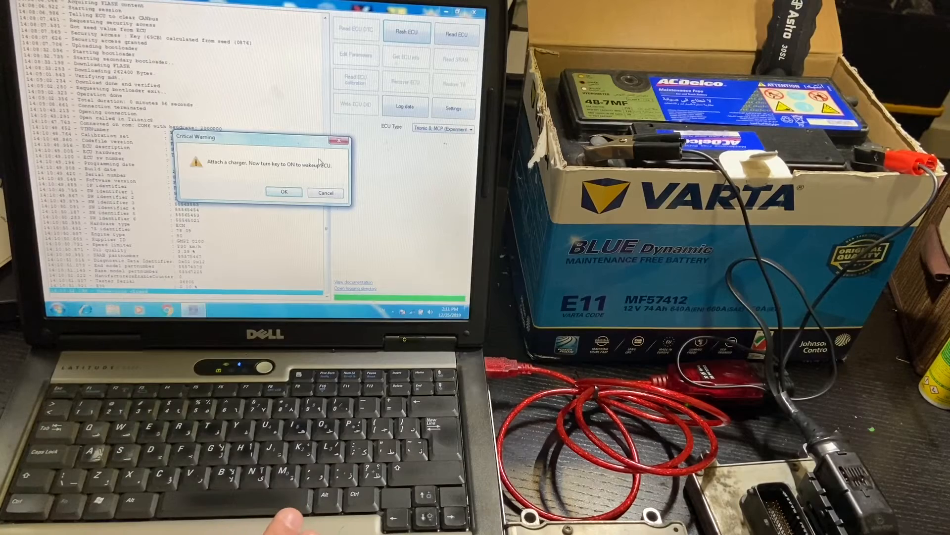
click(283, 192)
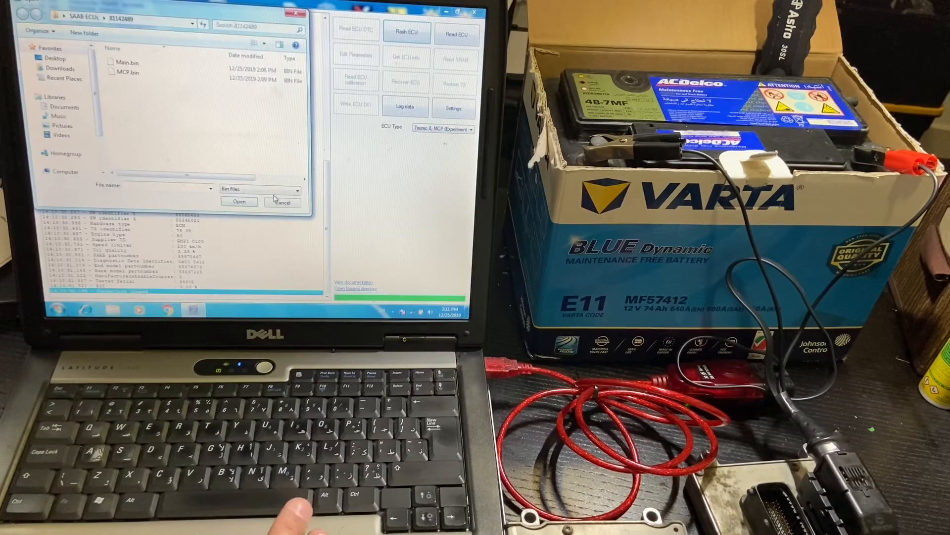
click(130, 71)
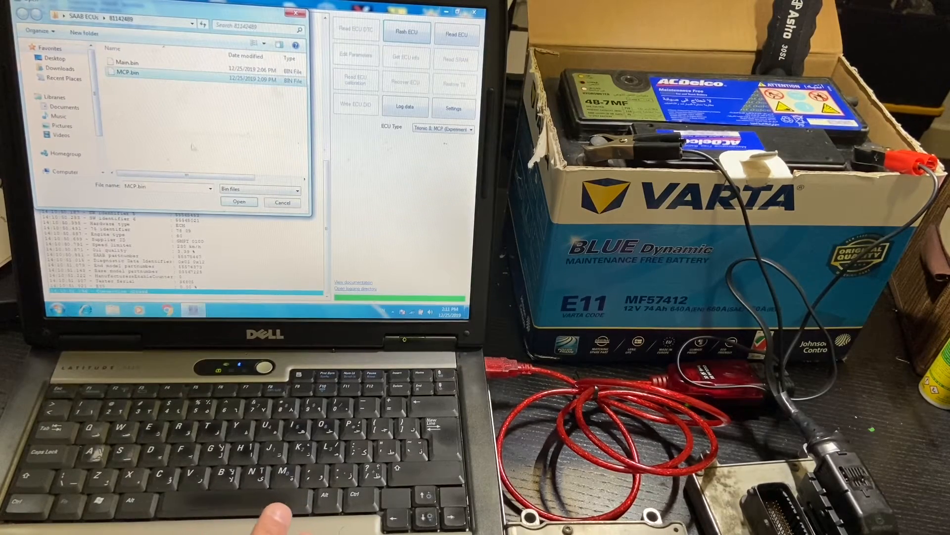
click(239, 202)
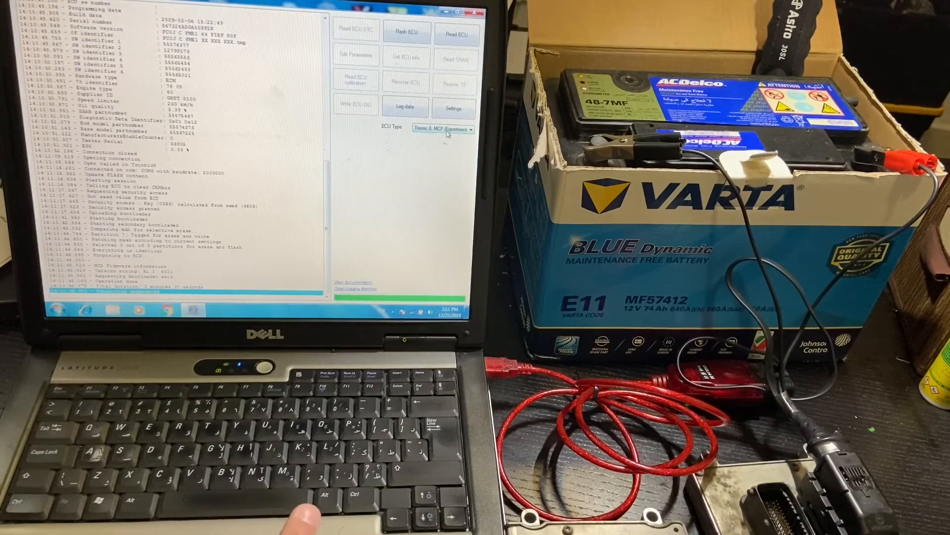
Step: Switch to Trionic 8 Main and flash Main.bin, confirming the new VIN and key data
click(443, 128)
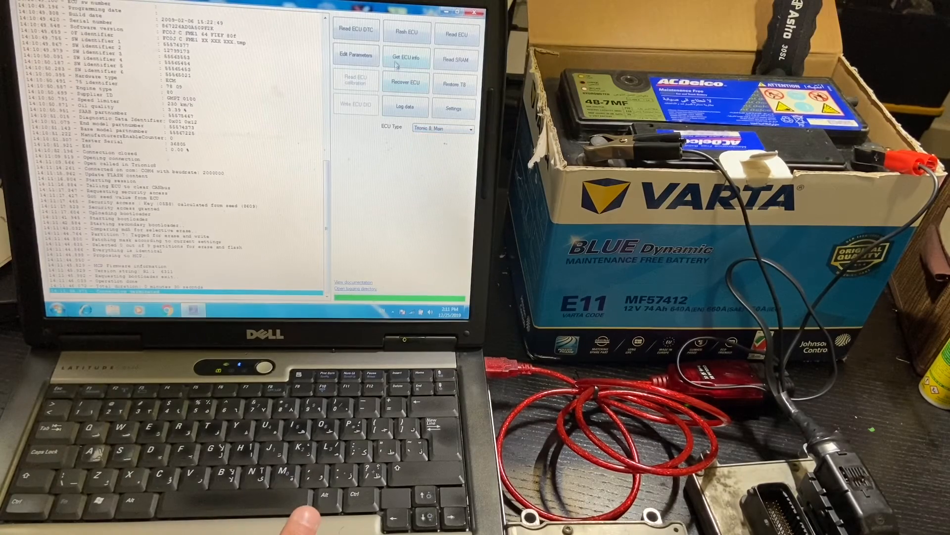
click(407, 31)
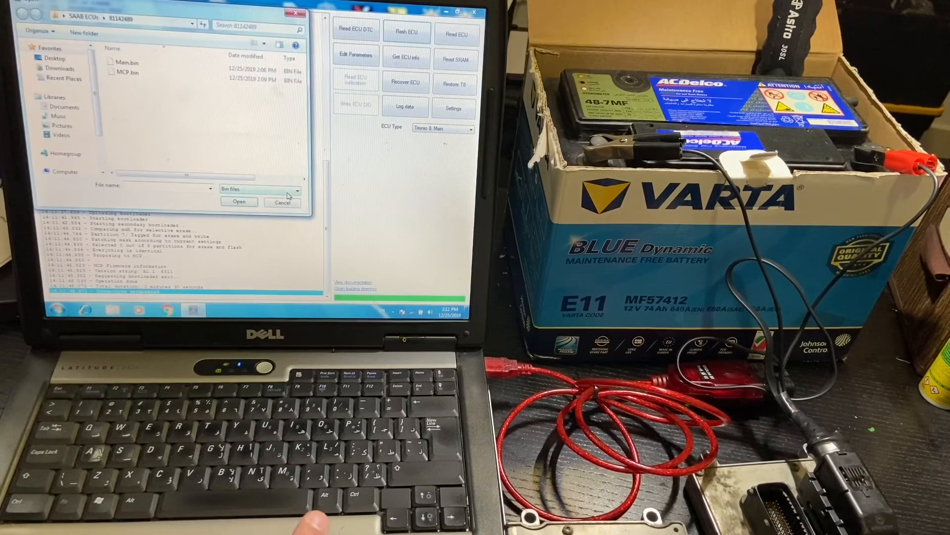
click(126, 62)
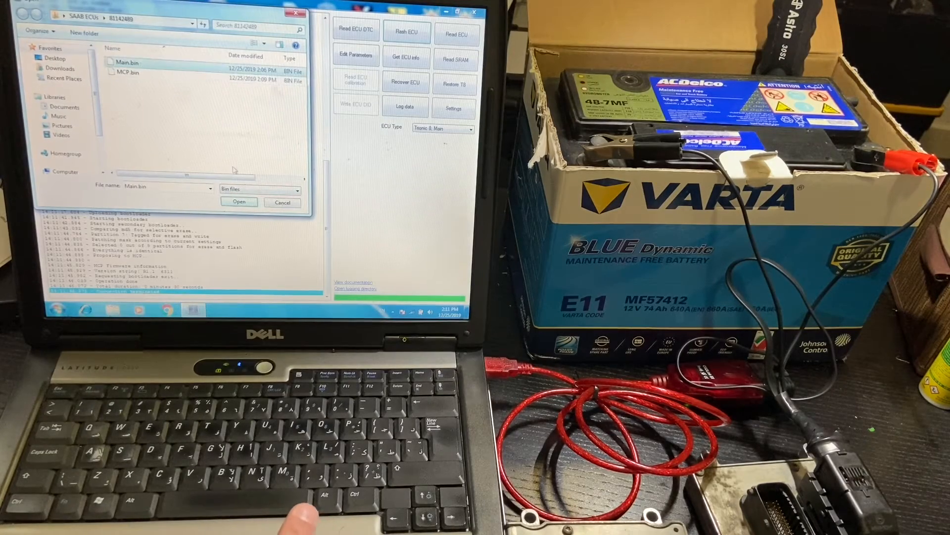
click(238, 202)
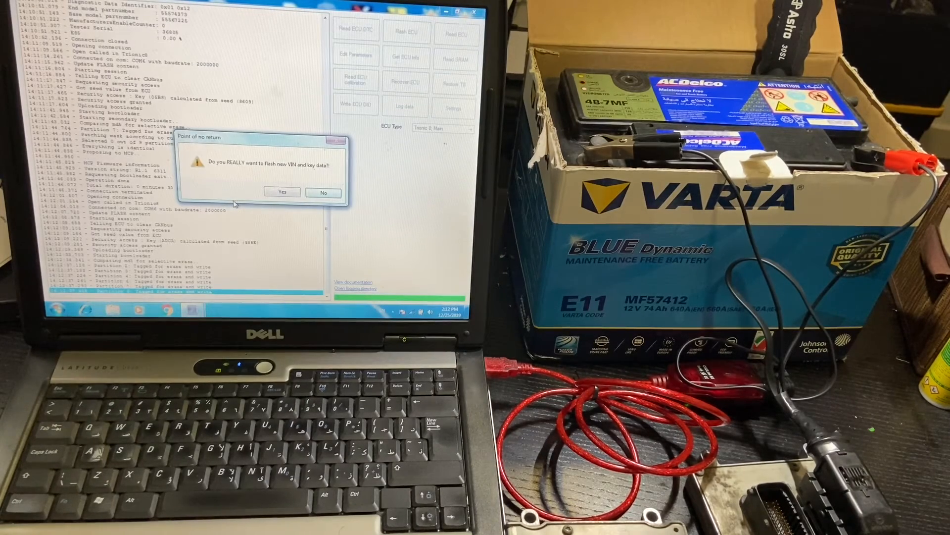
click(281, 192)
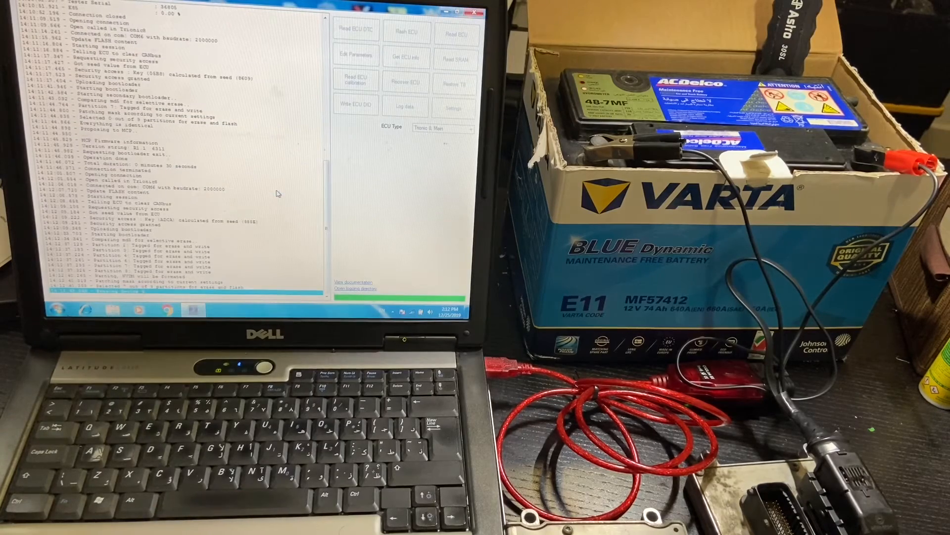